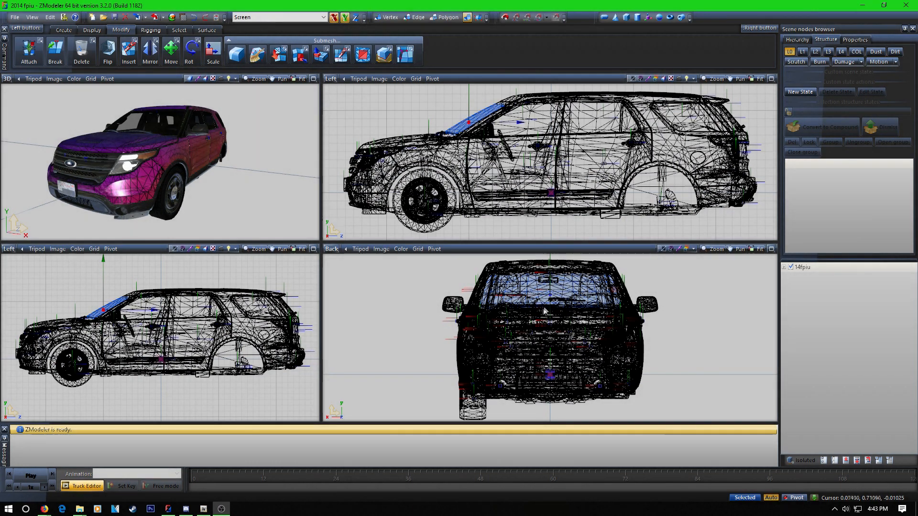
Bring the OpenIV window to the front, showing the mphalloween archive's btype2 and lurcher files
click(551, 311)
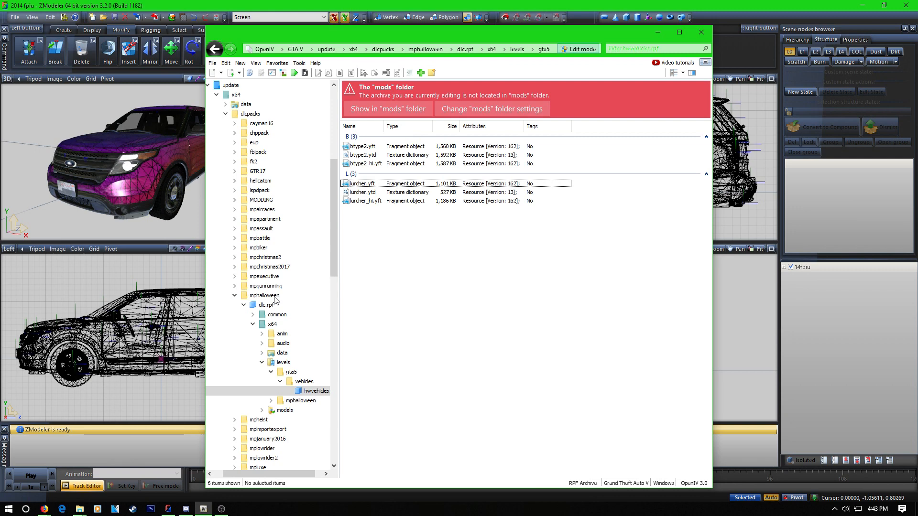
Open lurcher.yft from the Halloween vehicles archive, then minimize OpenIV
click(264, 295)
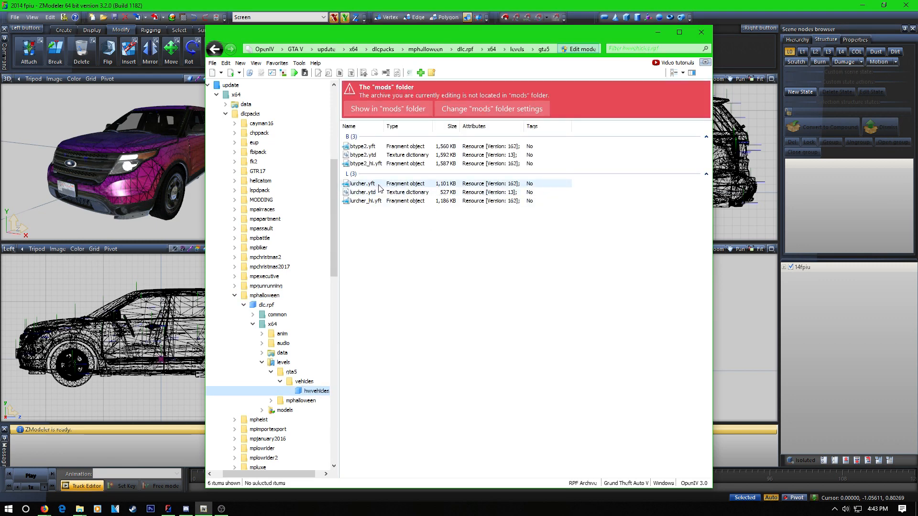
click(362, 183)
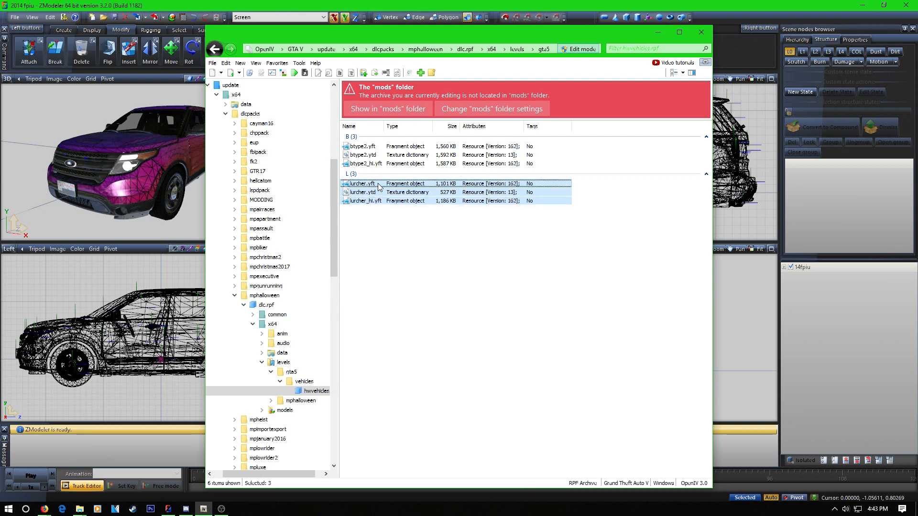
double_click(361, 183)
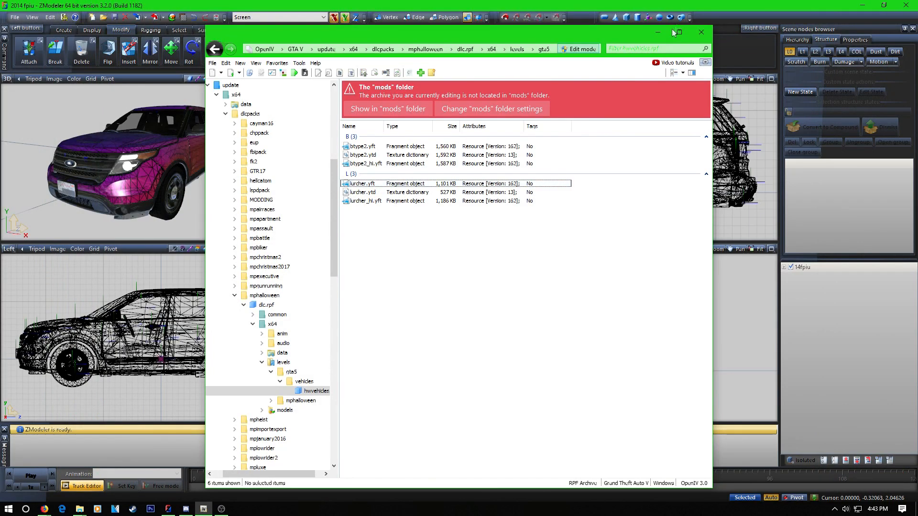
click(701, 32)
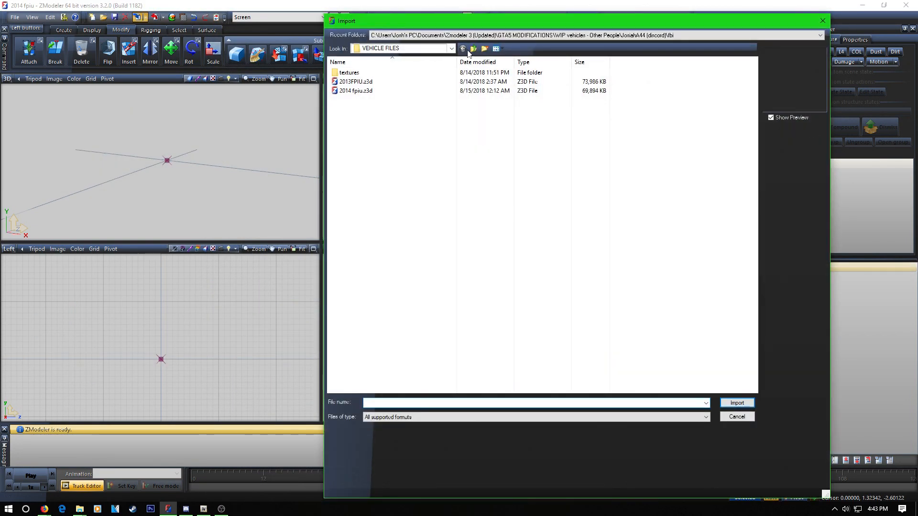
Import the bobble_head and bobble_hand dummies from the vehicle files folder
click(474, 48)
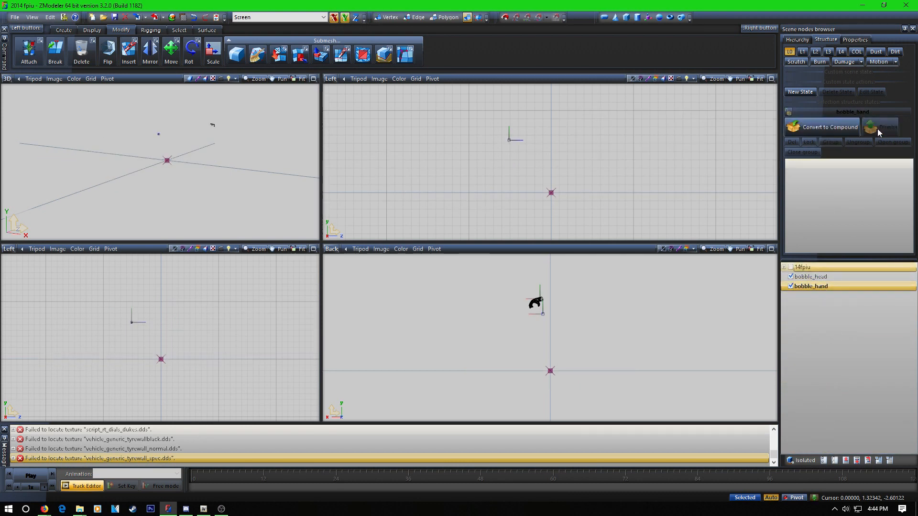
right_click(823, 296)
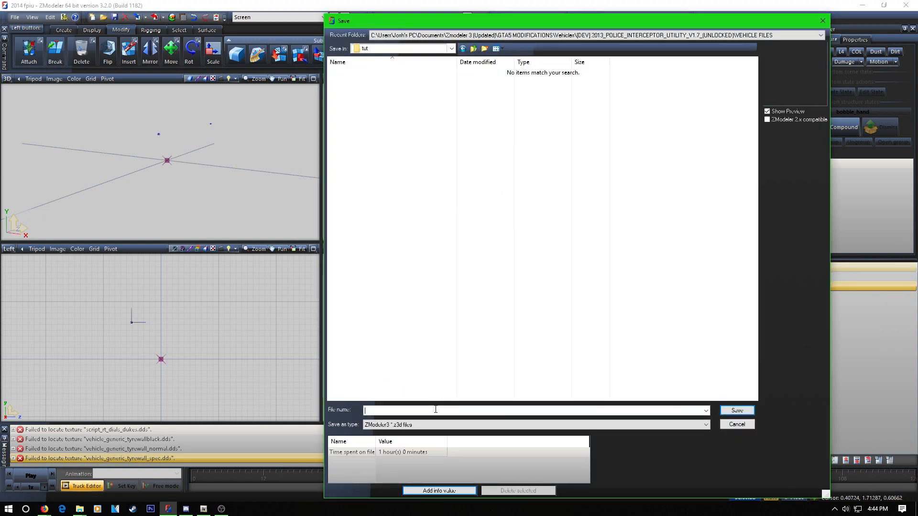
Enter 14bob as the file name in the tut folder and save
click(736, 410)
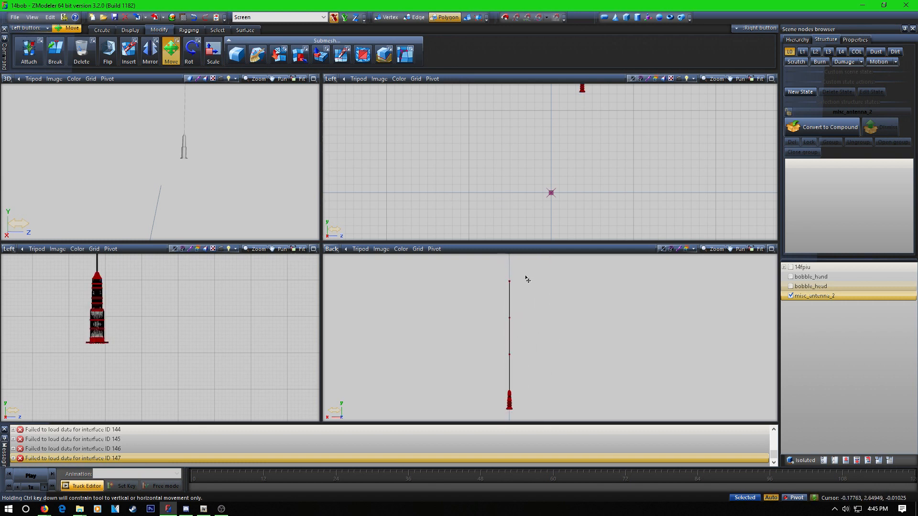
Select the thin rod polygons in Back view and detach them as anten, leaving anten_base
drag(504, 270, 533, 370)
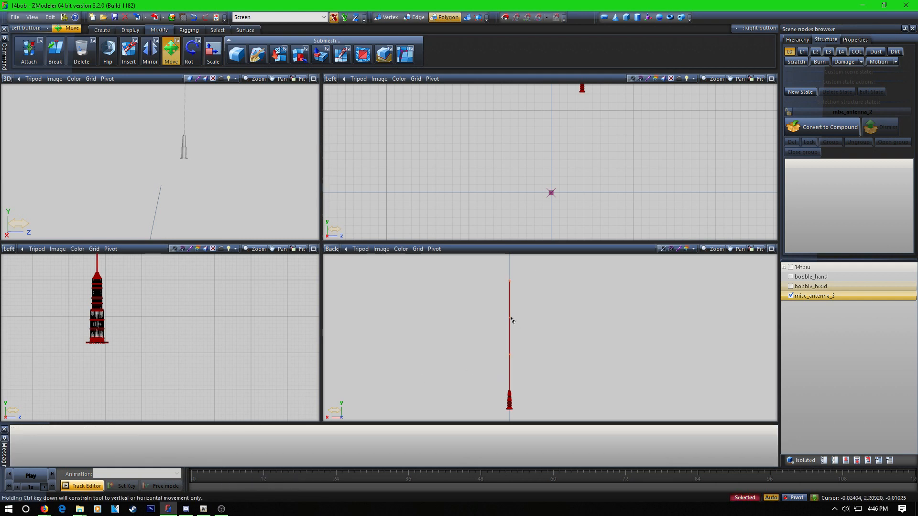
drag(509, 319, 544, 319)
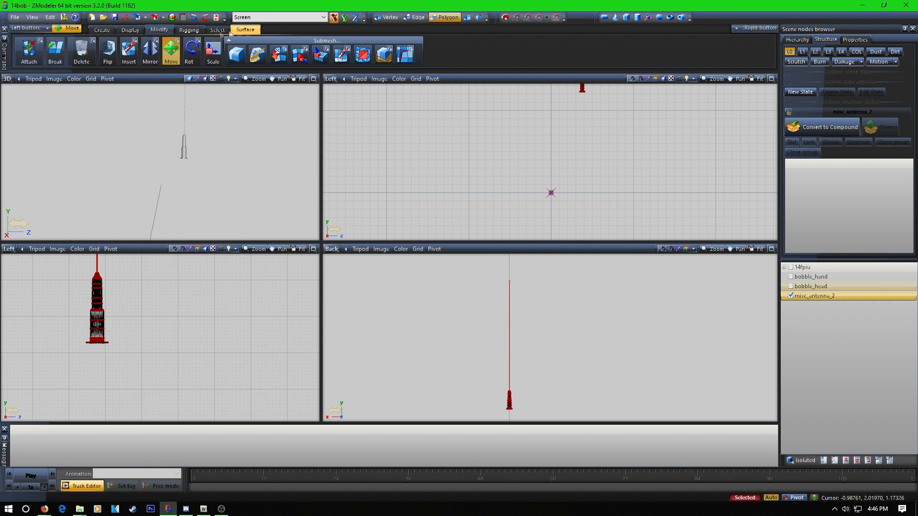
mouse_move(296, 57)
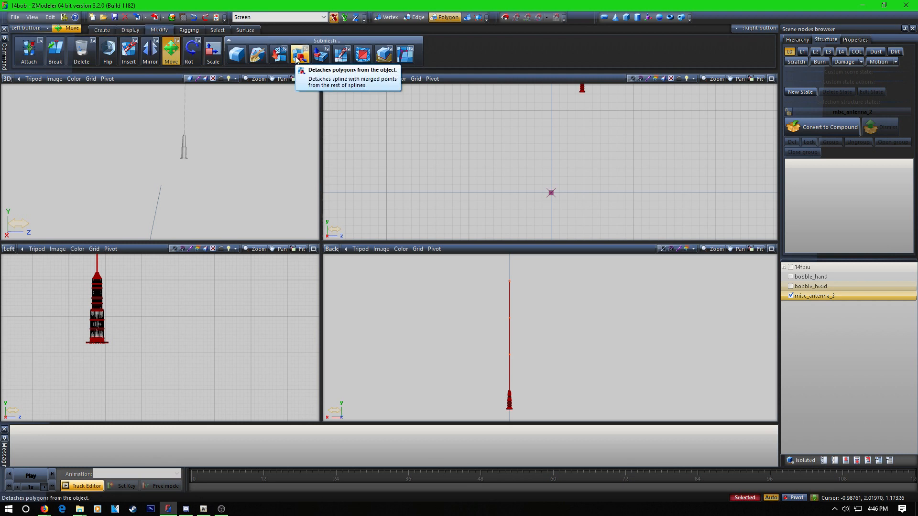
click(299, 52)
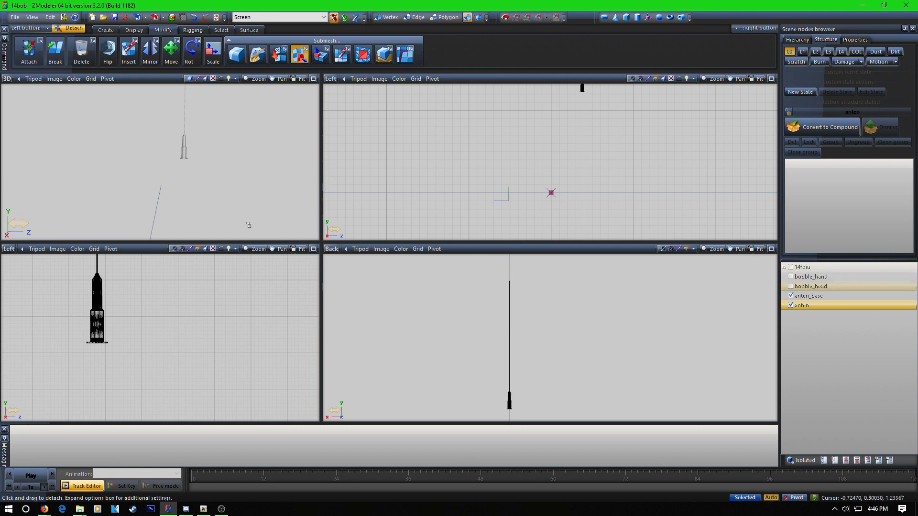
click(171, 50)
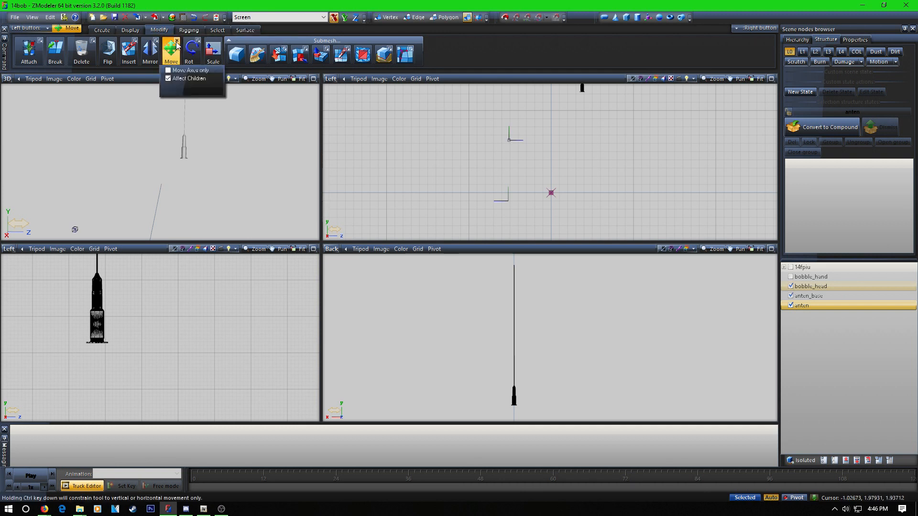
With Move set to axes only, center anten's axes and drag them to its bottom end
click(168, 70)
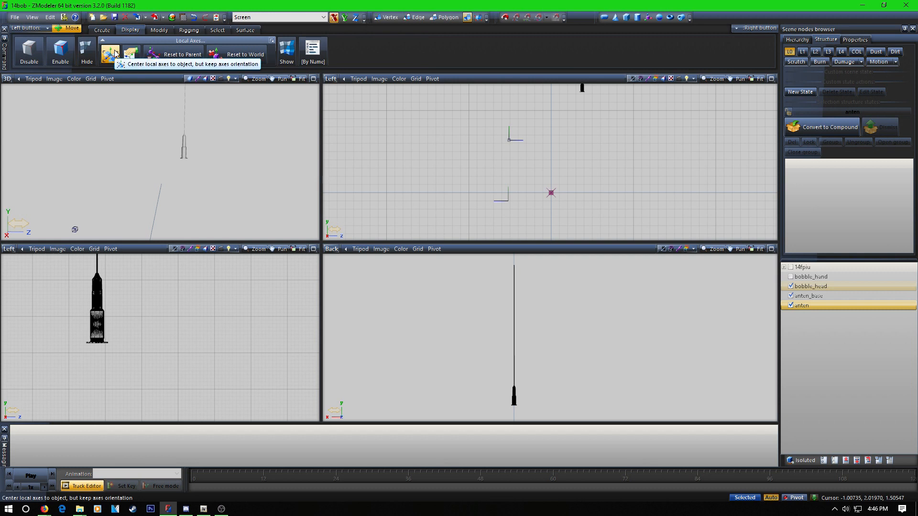
click(108, 53)
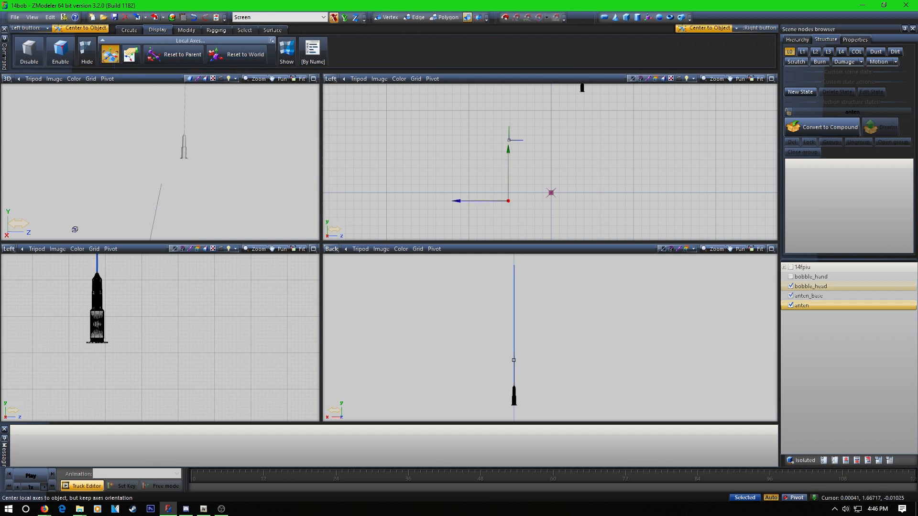
click(192, 48)
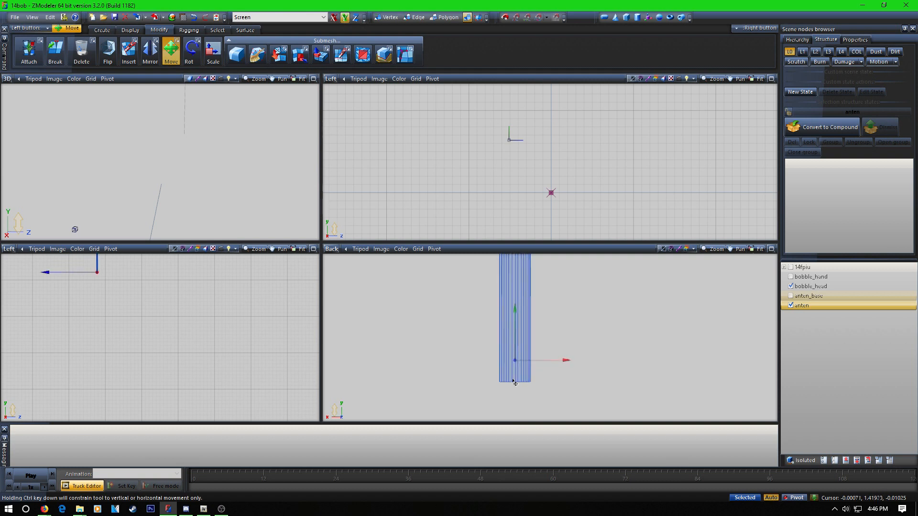
drag(513, 360, 528, 355)
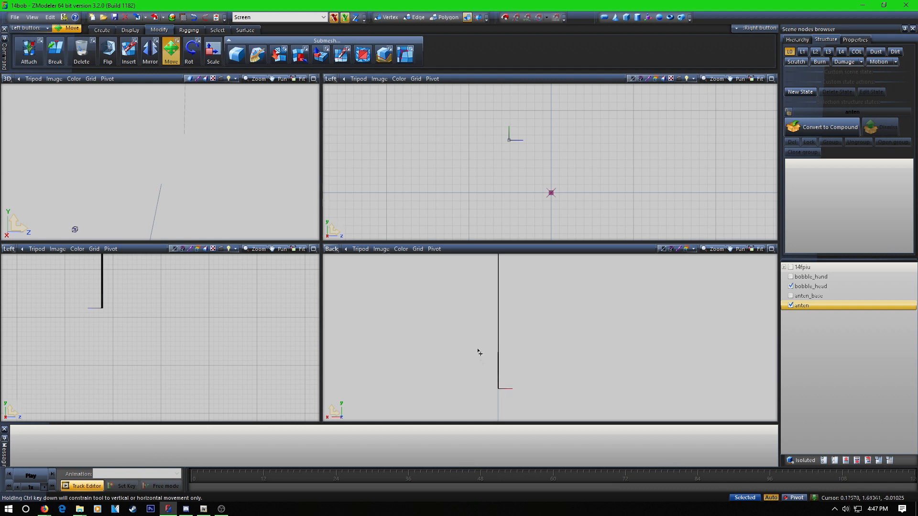
Copy the rod's local axes onto bobble_head and nest anten under bobble_head
click(130, 29)
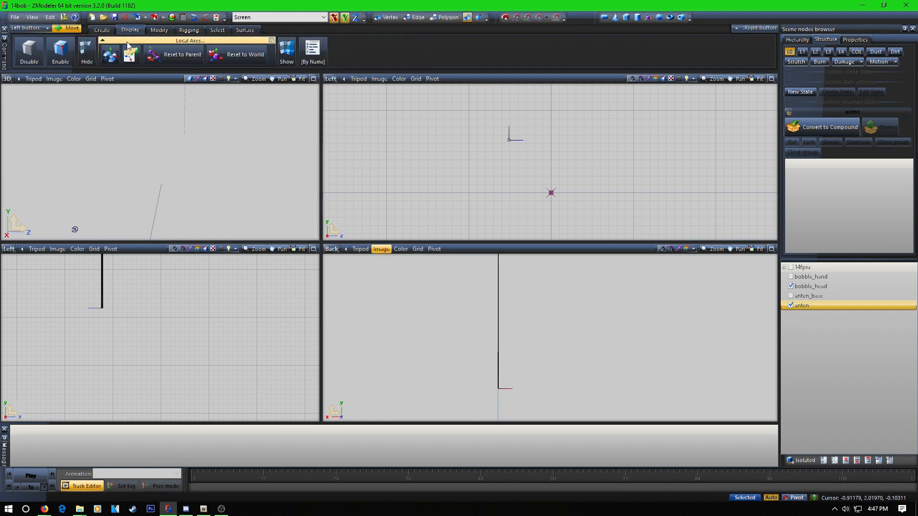
click(129, 54)
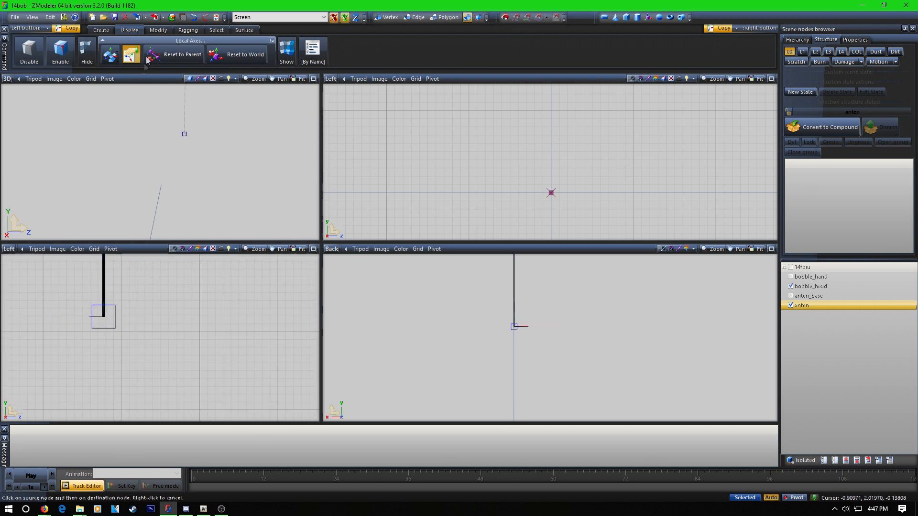
click(159, 29)
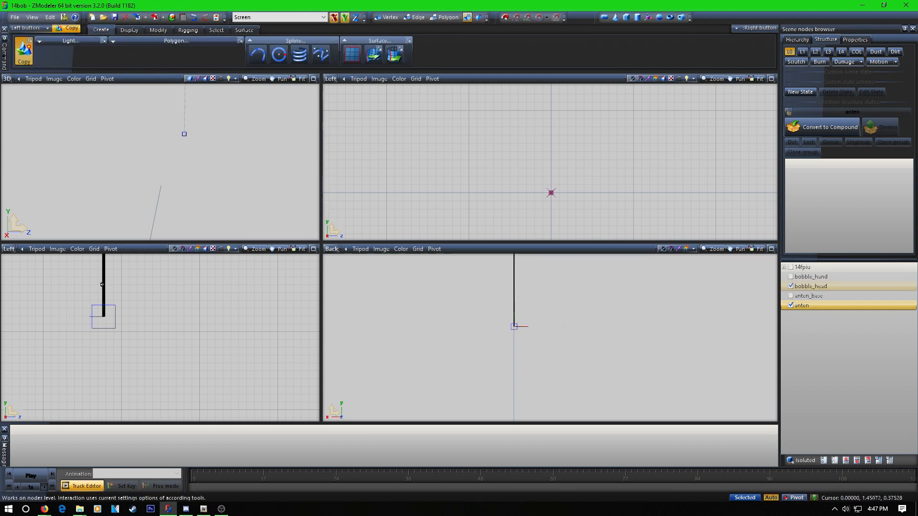
click(157, 30)
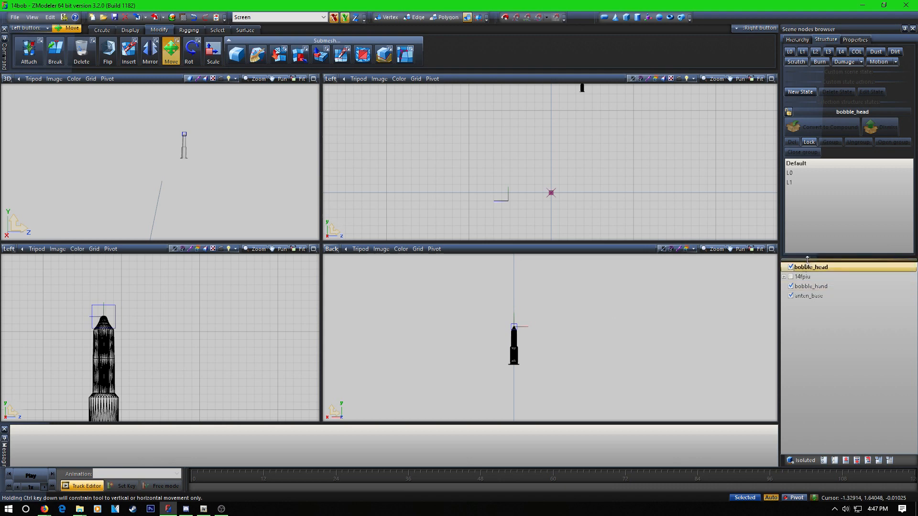
click(20, 18)
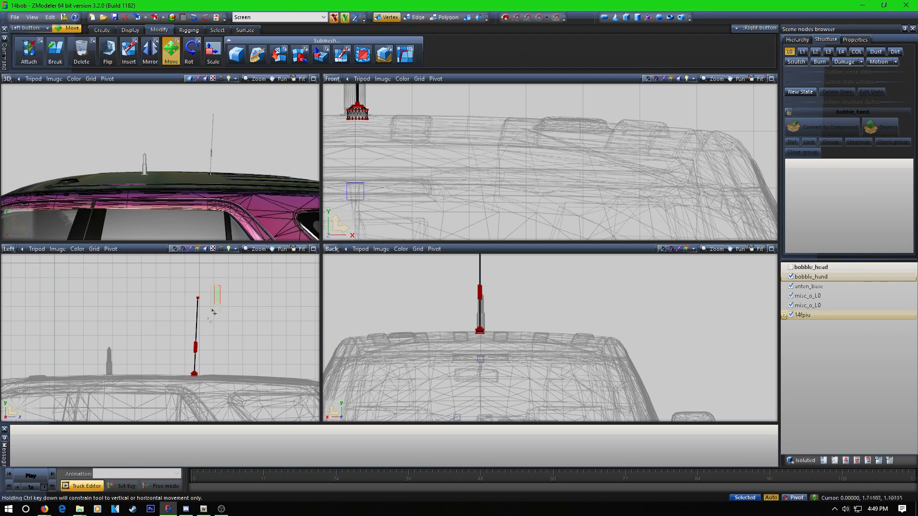
Move a misc_o_L0 antenna under bobble_hand and center its axes on the antenna
click(445, 17)
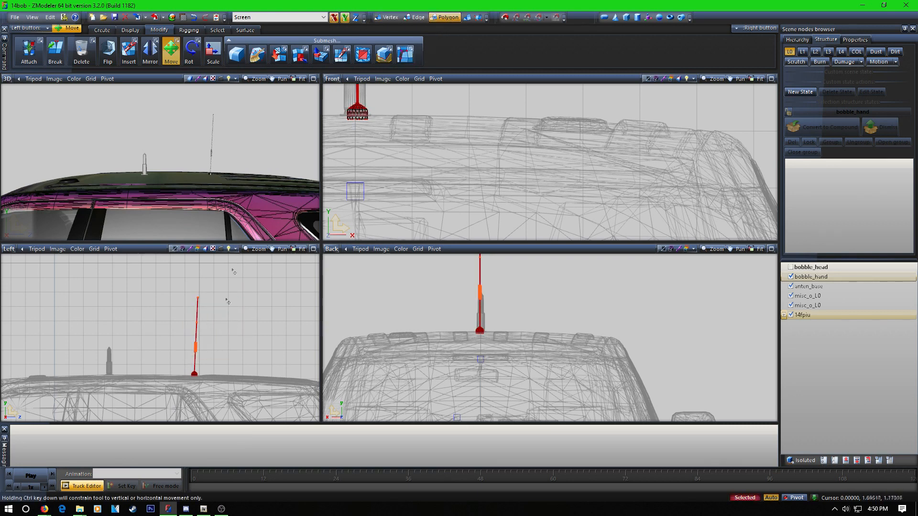
click(299, 53)
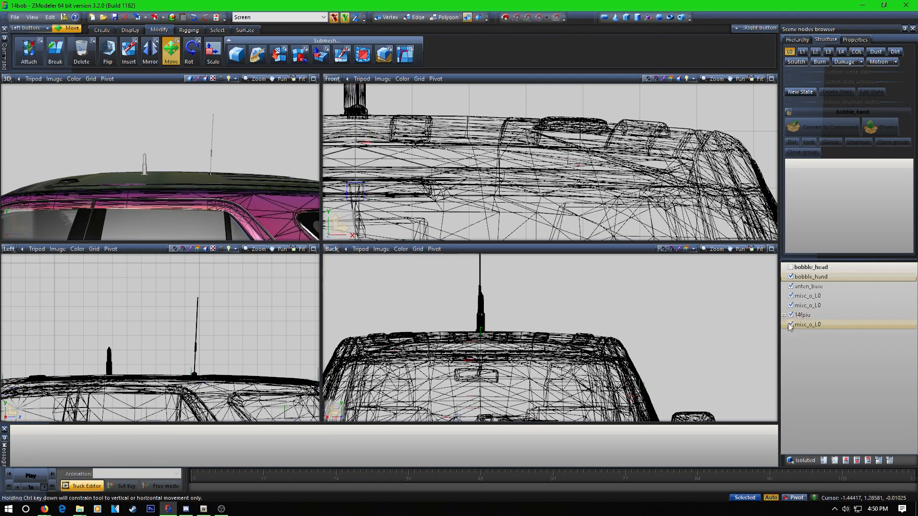
click(808, 286)
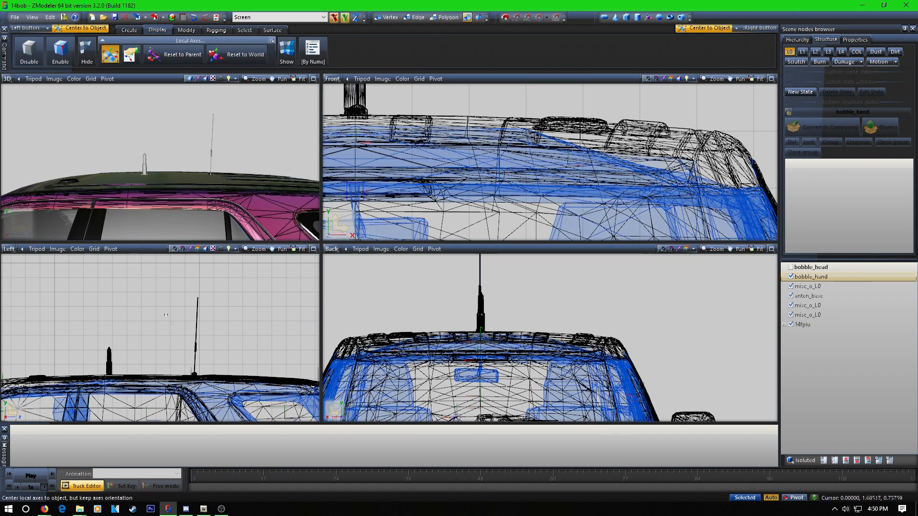
click(186, 29)
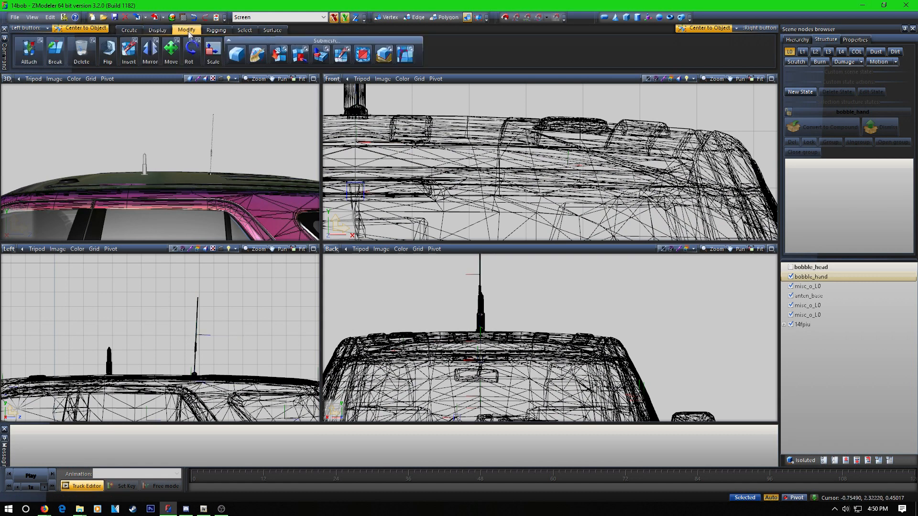
click(171, 50)
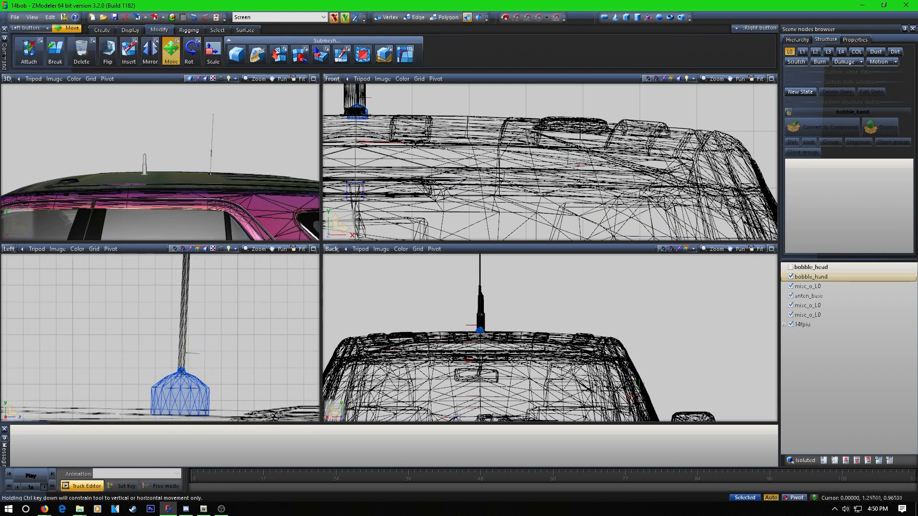
Zoom in on the antenna base, set the Move options, and select misc_o_L0
drag(188, 374, 187, 292)
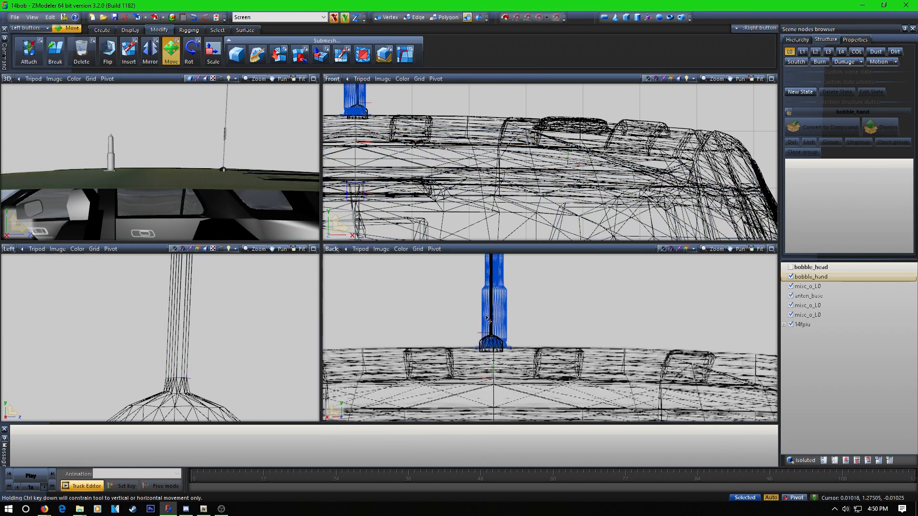
drag(496, 316, 501, 328)
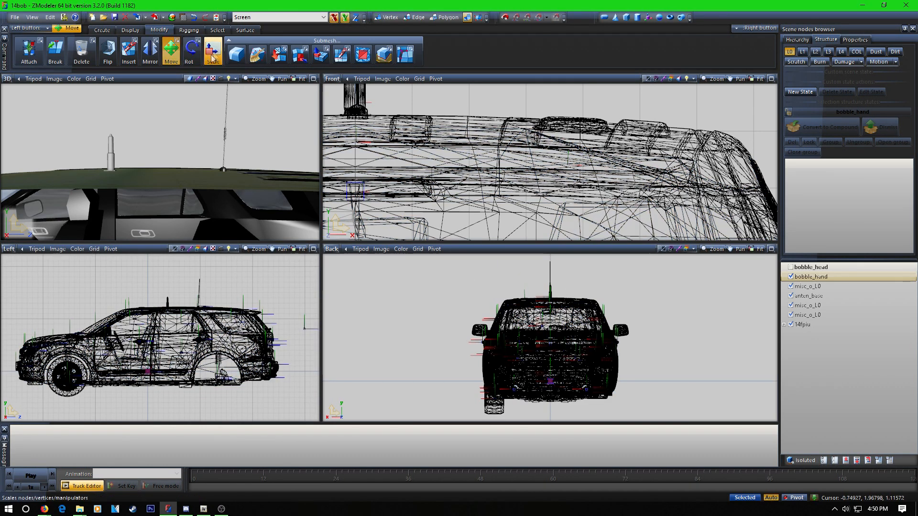
click(170, 50)
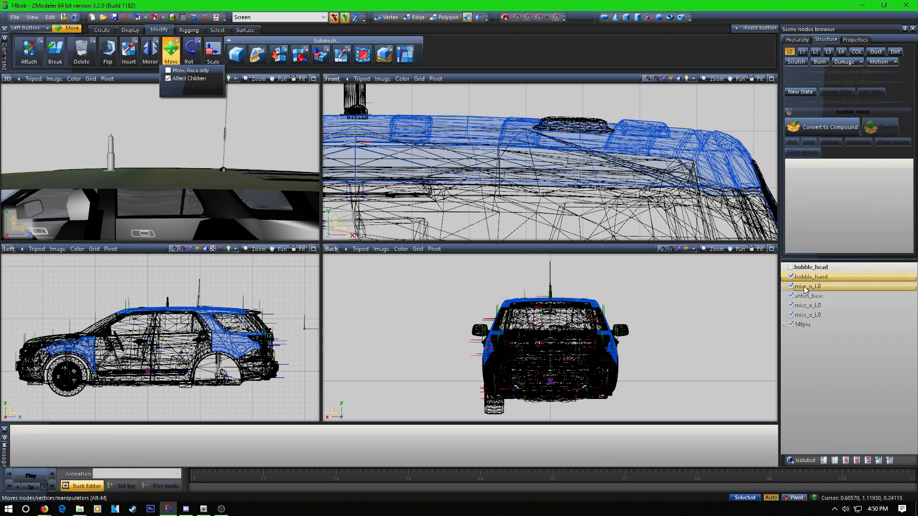
click(807, 286)
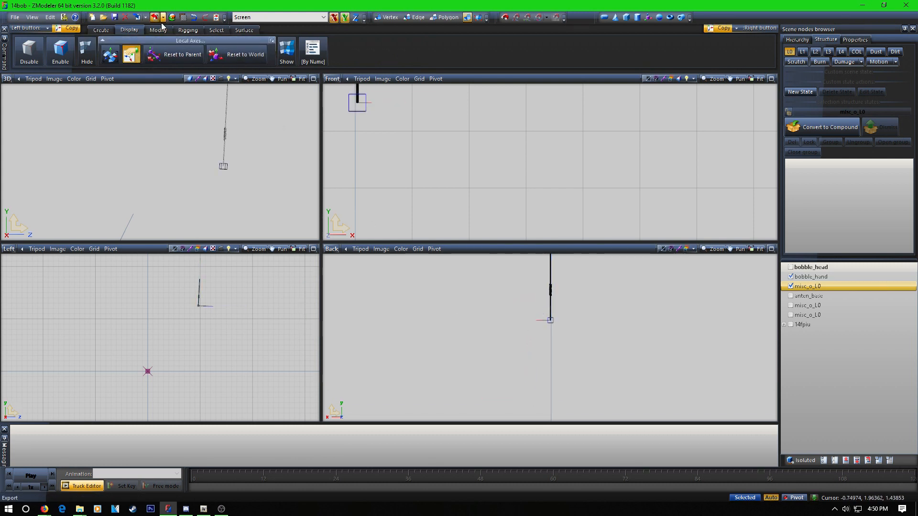
Isolate misc_o_L0 and add L0 and L1 states to the bobble_hand and bobble_head dummies
click(159, 30)
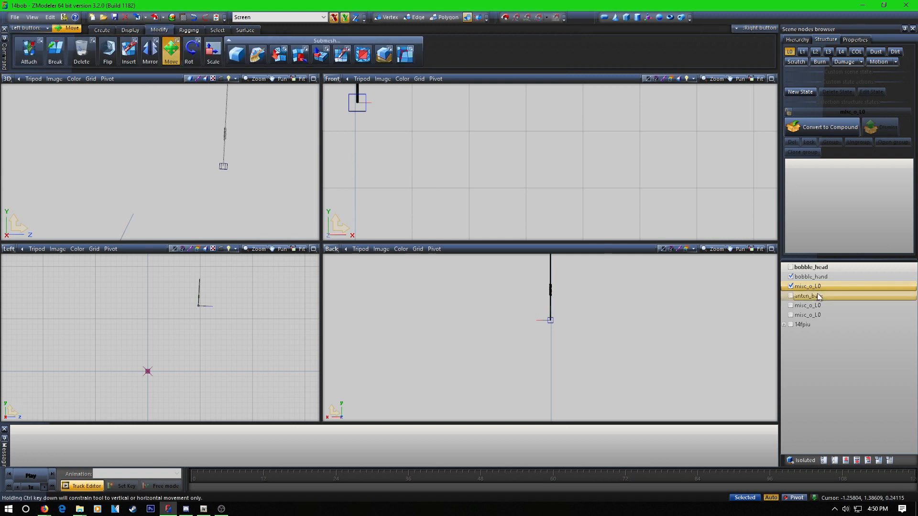
click(811, 277)
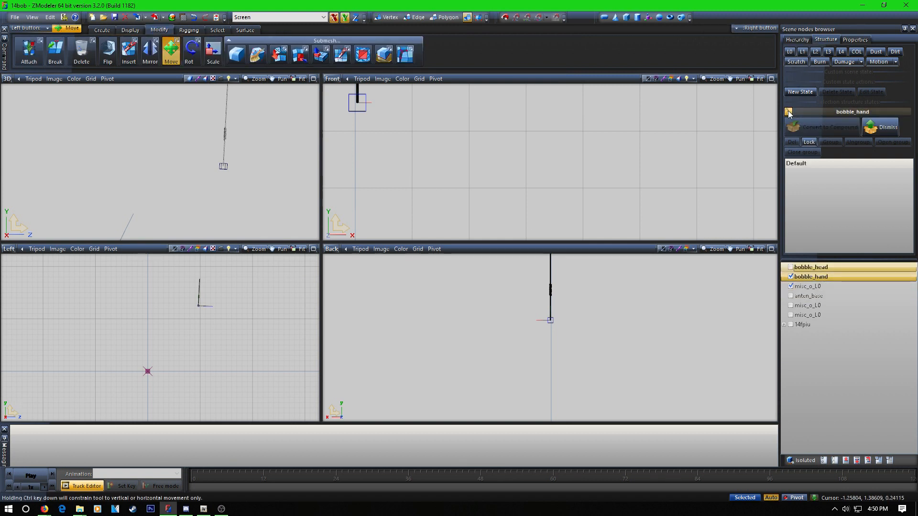
click(101, 30)
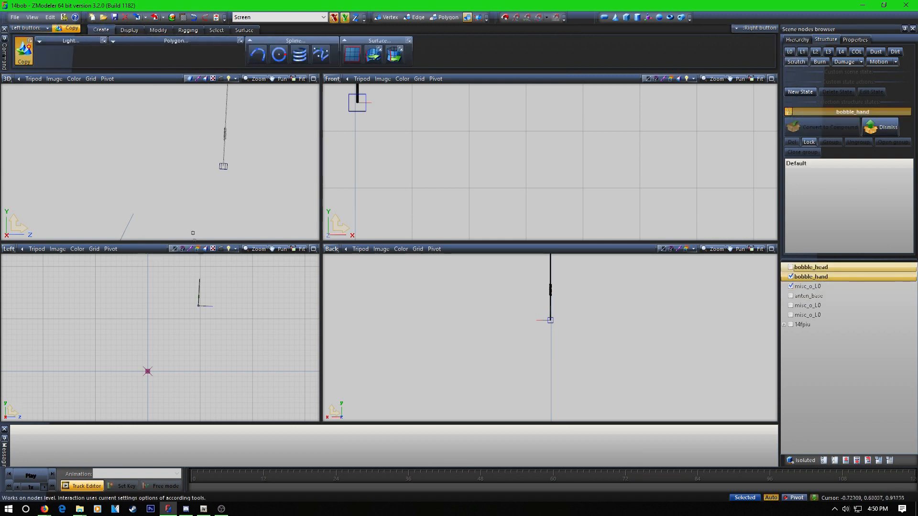
click(158, 30)
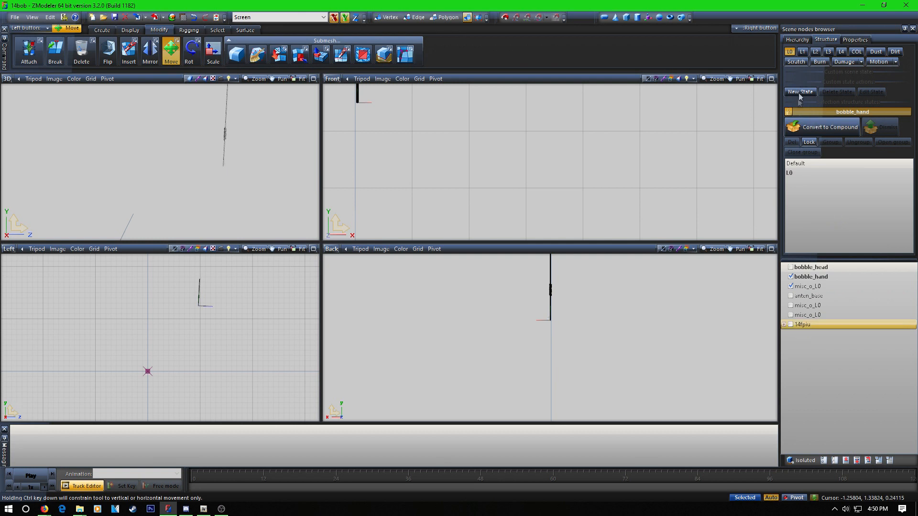
click(808, 295)
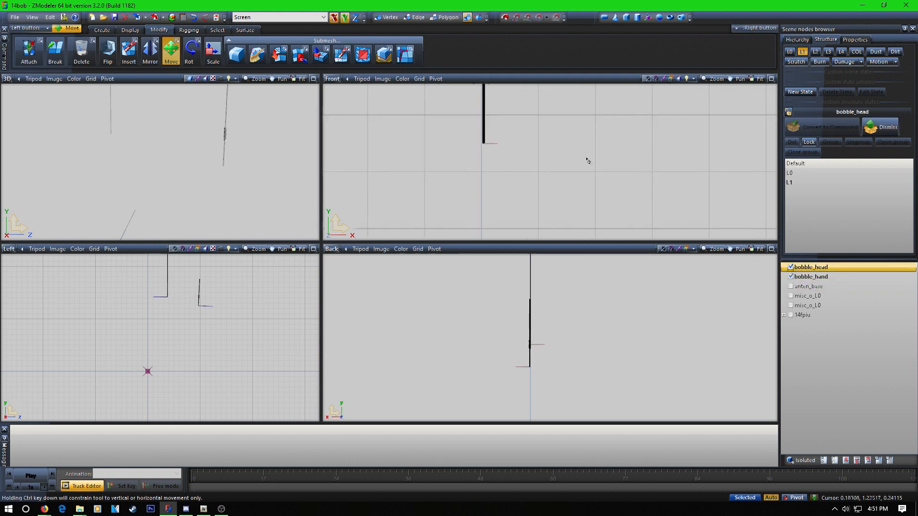
drag(483, 117, 599, 170)
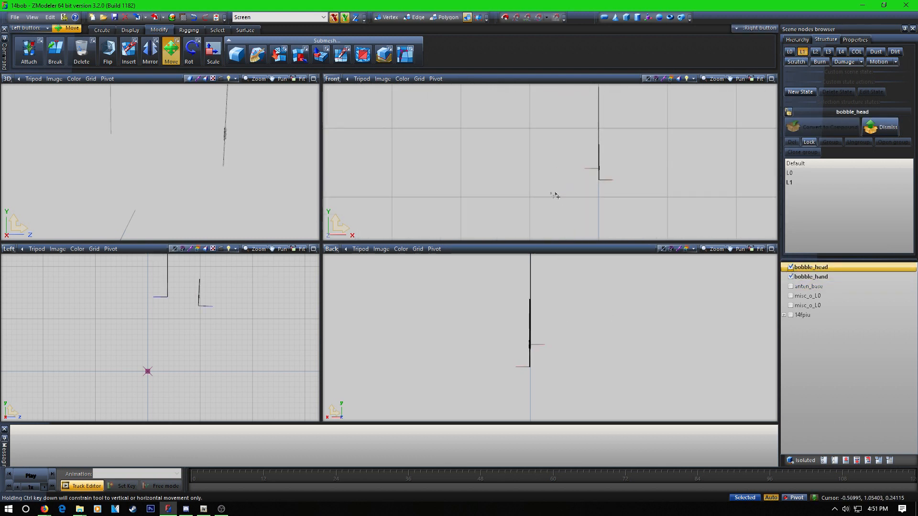
click(758, 79)
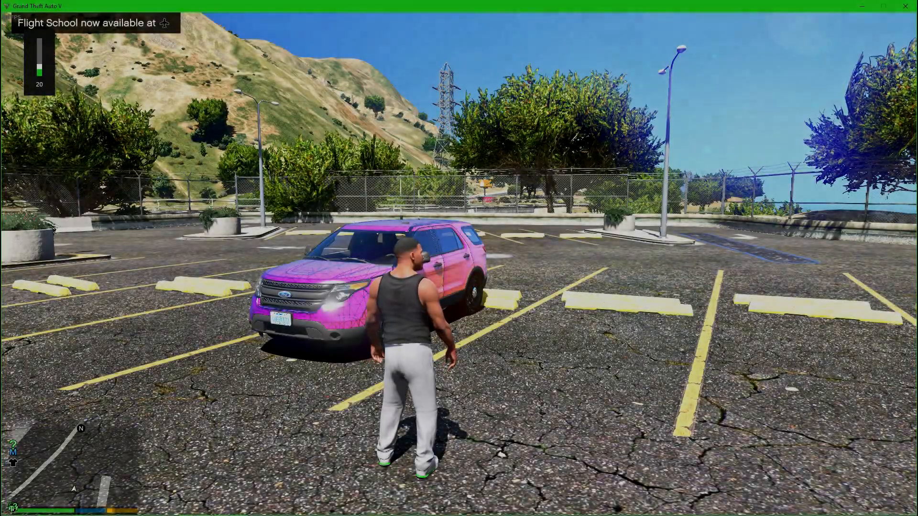
Drive the police SUV around the parking lot, watching the roof antennas sway
key(w)
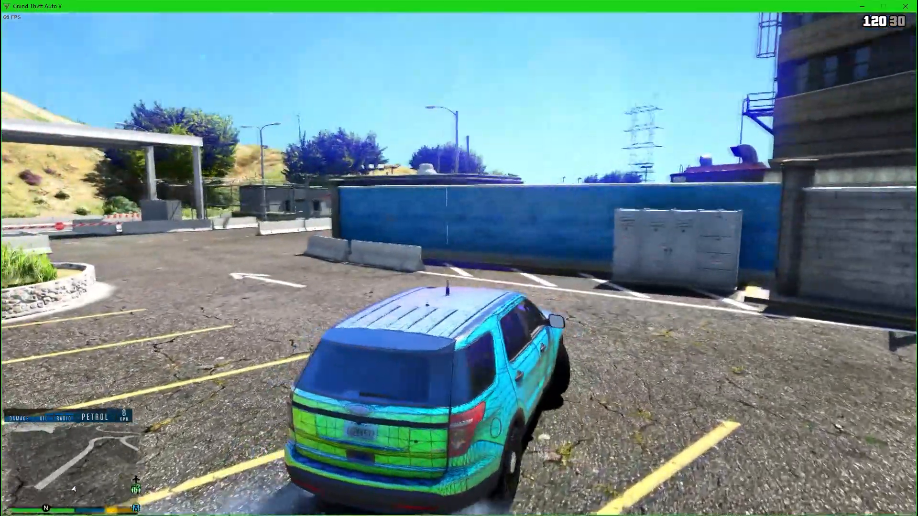
key(w)
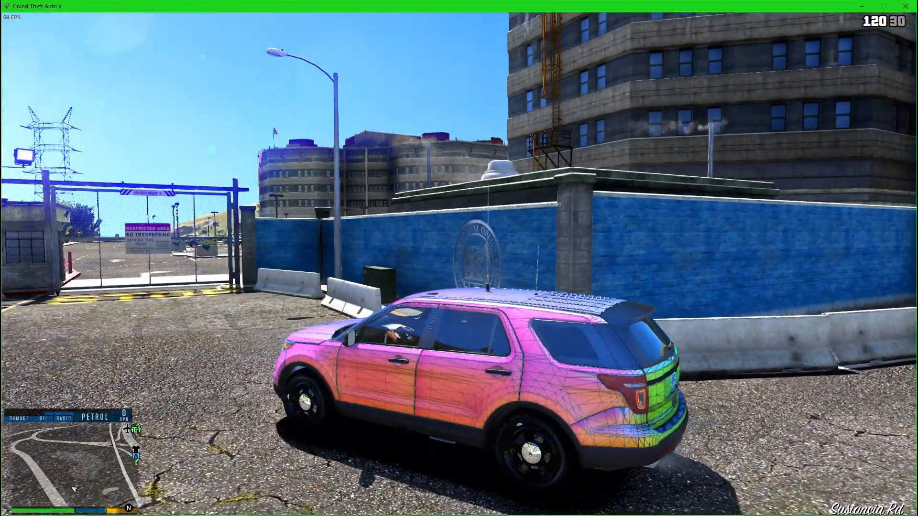
key(w)
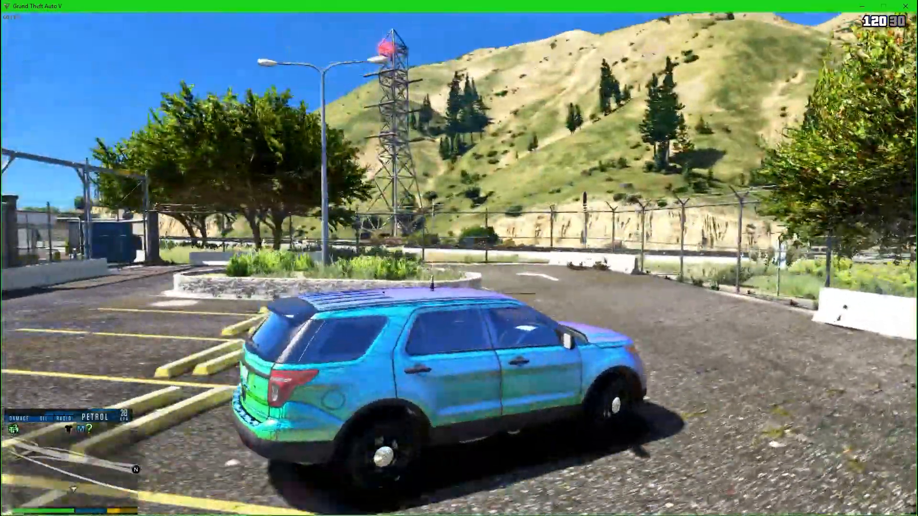
key(w)
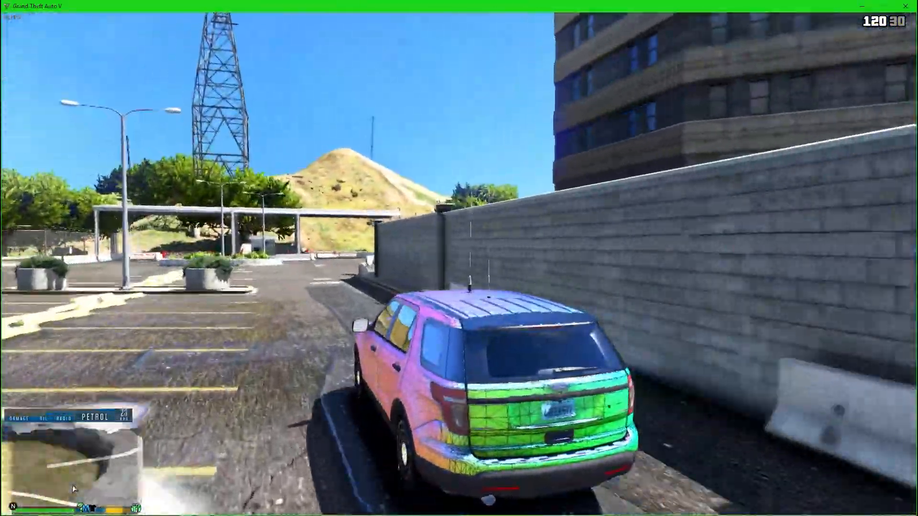
key(w)
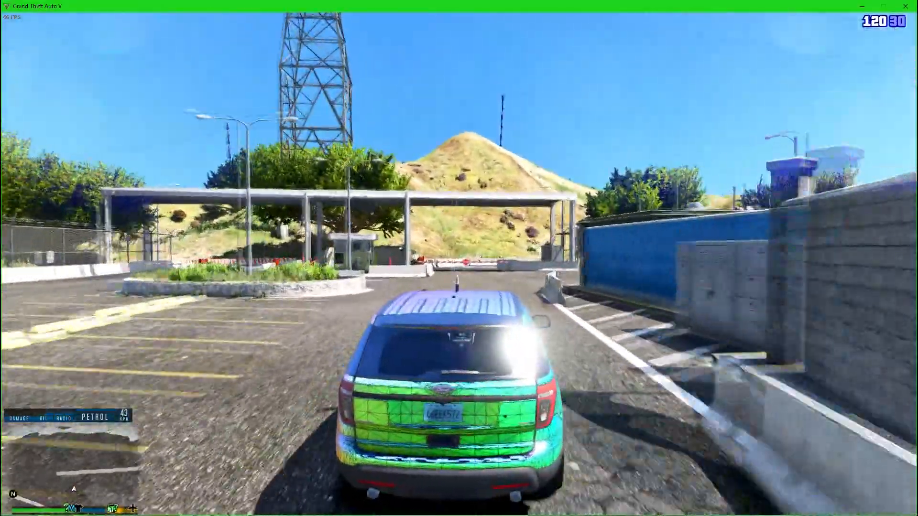
key(w)
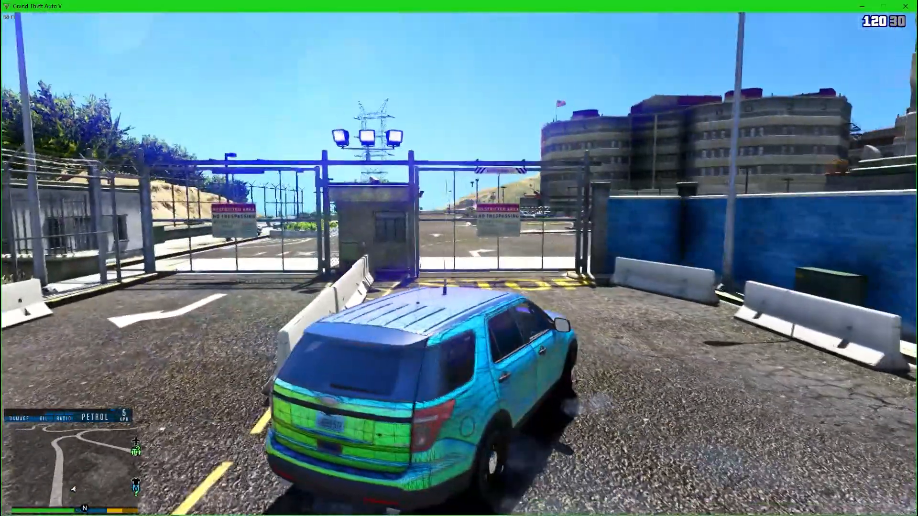